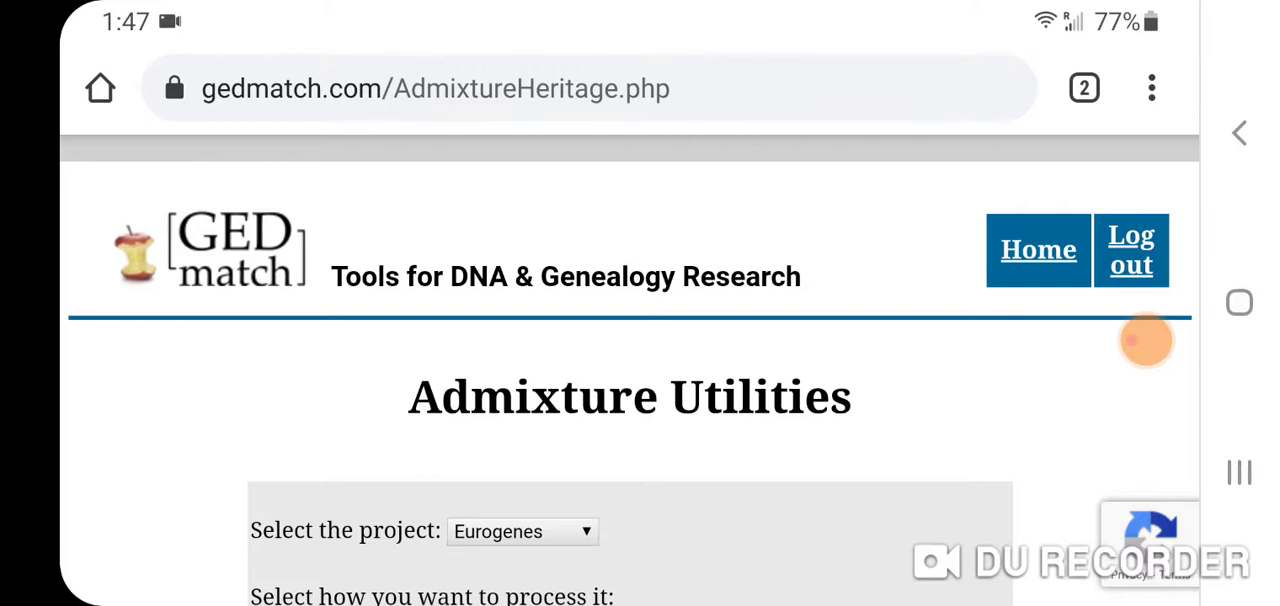
# - Show the Chr7 fit of 50.7 Lebanese_Druze and 49.3 West_Scottish in the results
pyautogui.click(1084, 88)
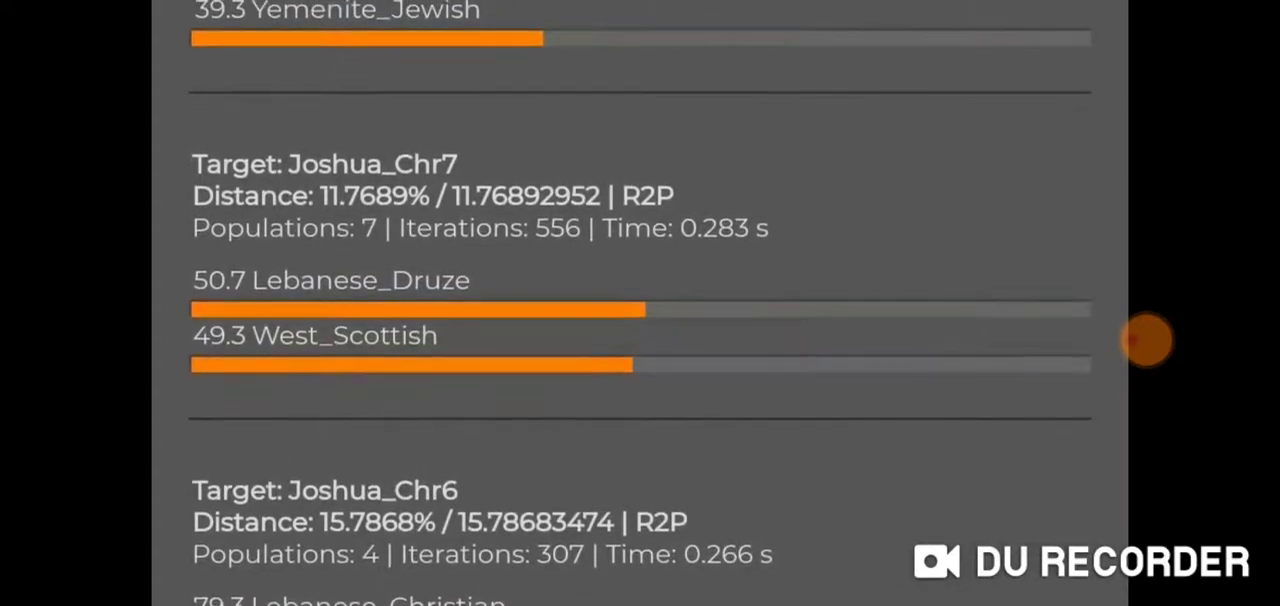
# - Scroll up to the Chr10 fit (69.7 West_Scottish, 30.3 Brahui) above Chr9
pyautogui.scroll(3)
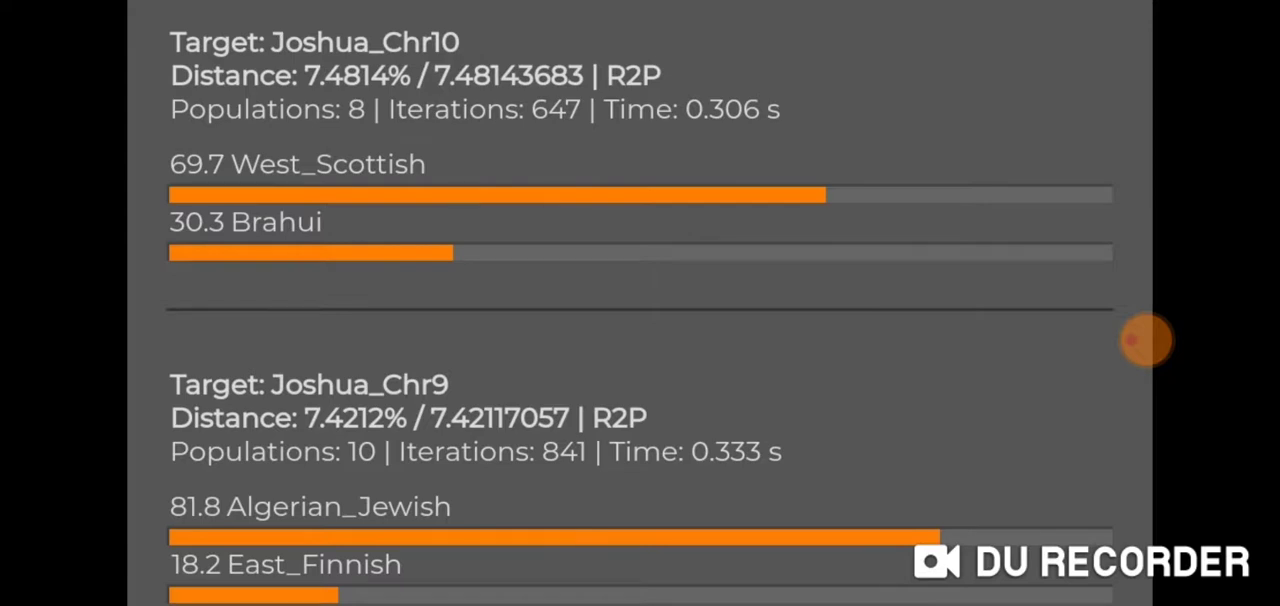